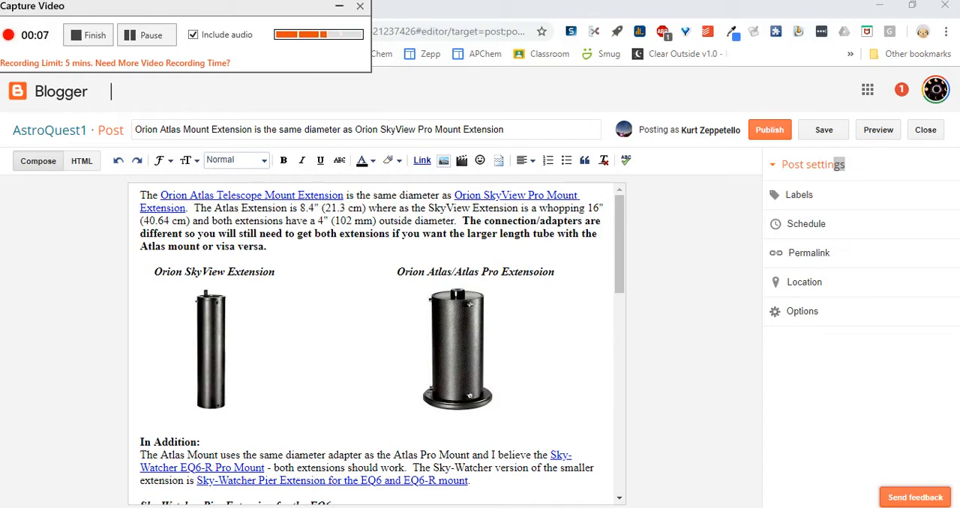
pyautogui.moveTo(456, 129)
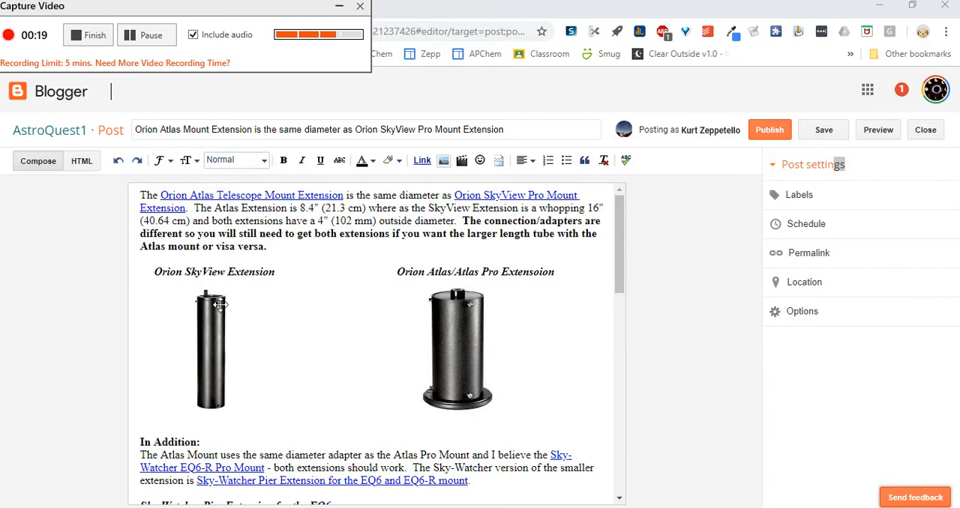
pyautogui.moveTo(225, 419)
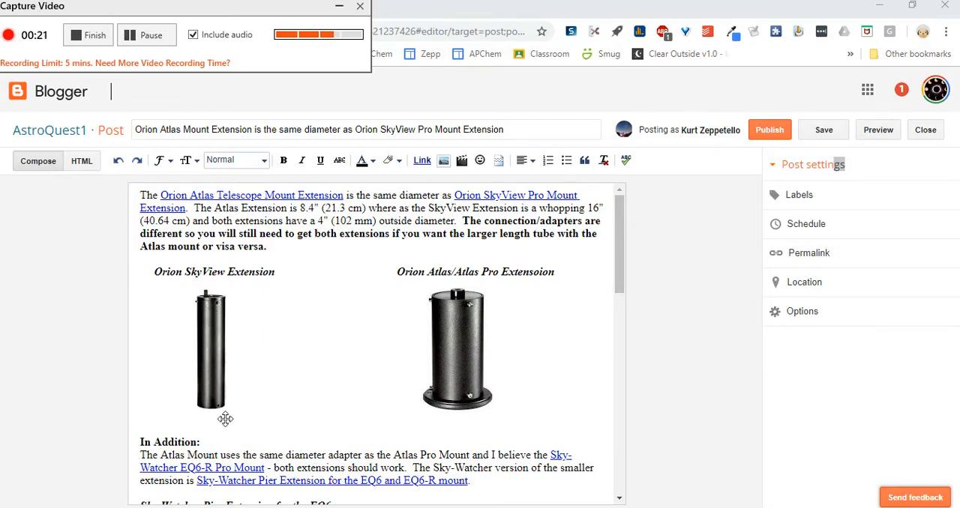
pyautogui.moveTo(491, 303)
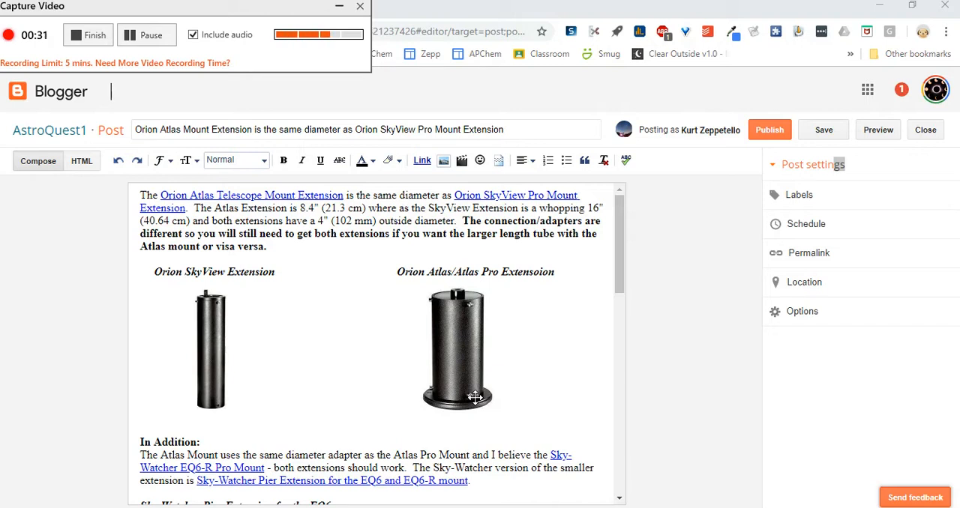
pyautogui.moveTo(466, 317)
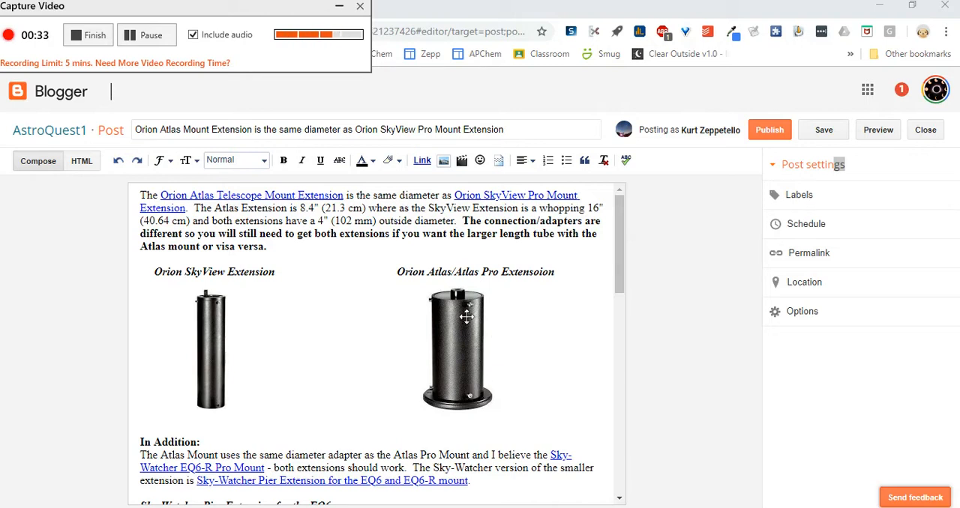
pyautogui.moveTo(270, 311)
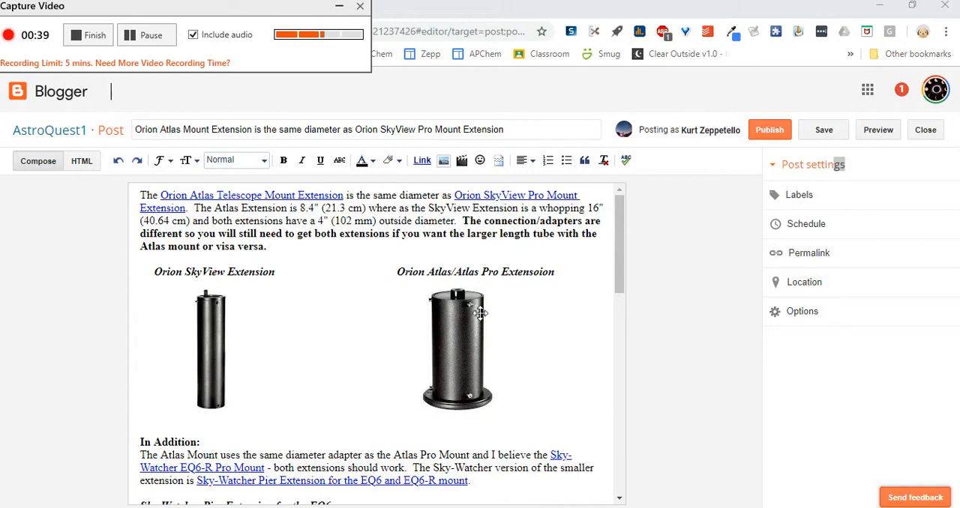
pyautogui.moveTo(474, 353)
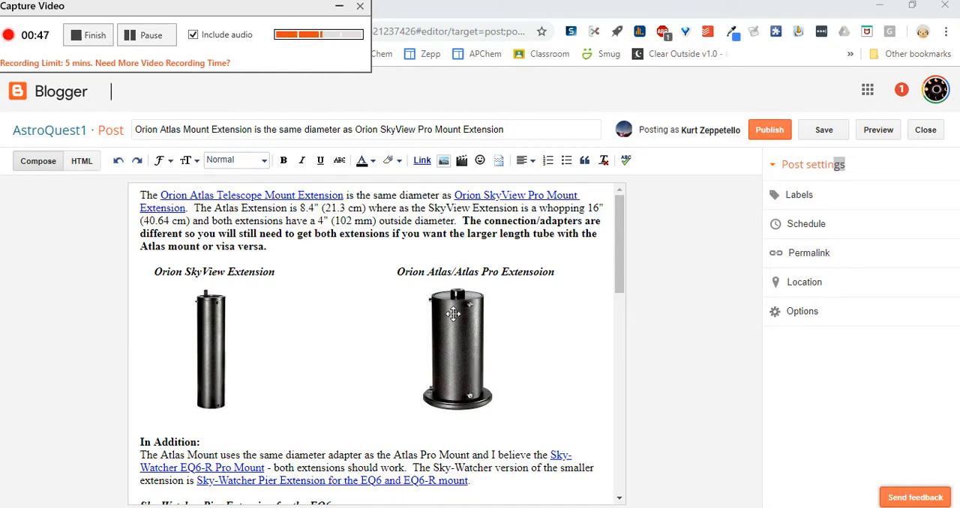
pyautogui.moveTo(482, 286)
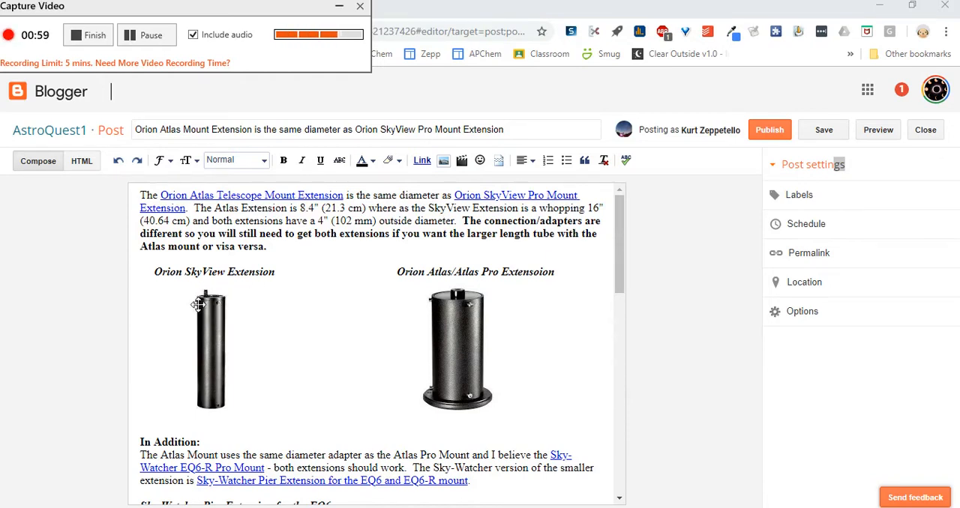
pyautogui.moveTo(221, 311)
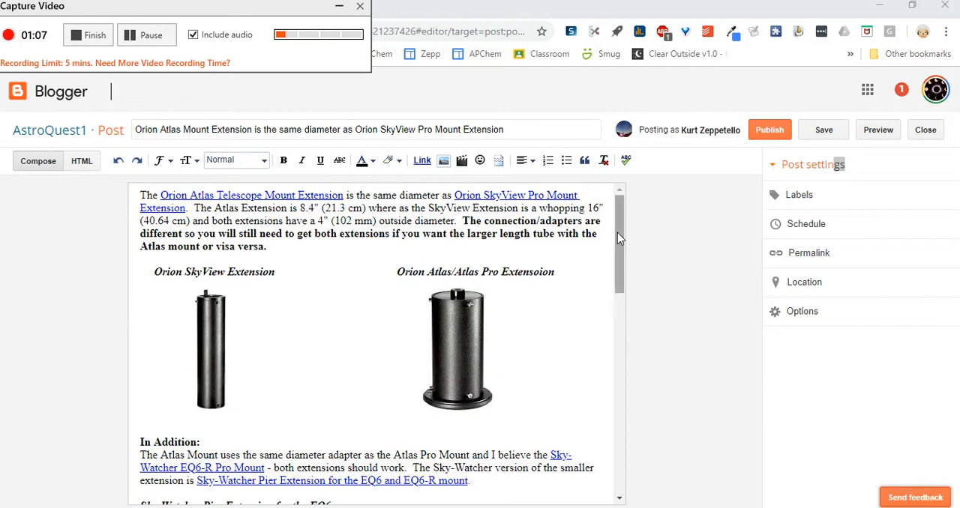
pyautogui.scroll(-3)
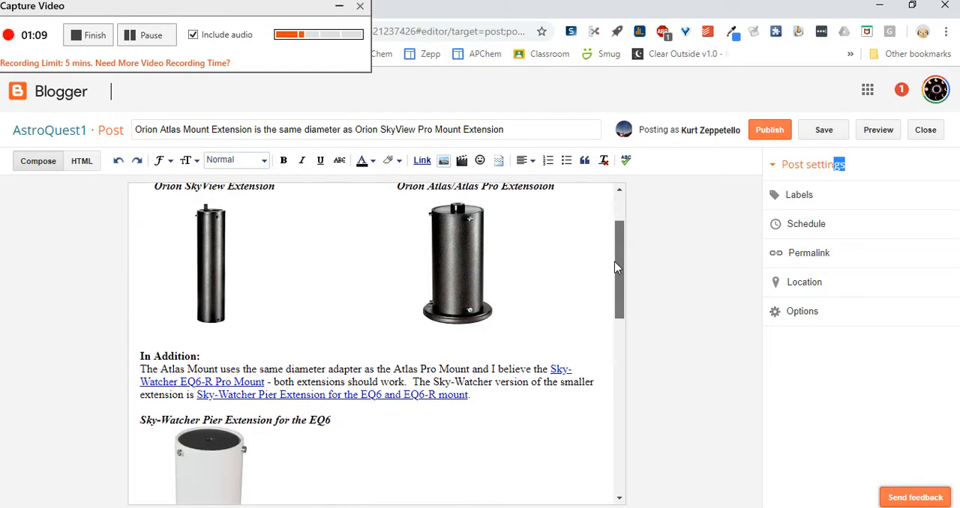
pyautogui.scroll(3)
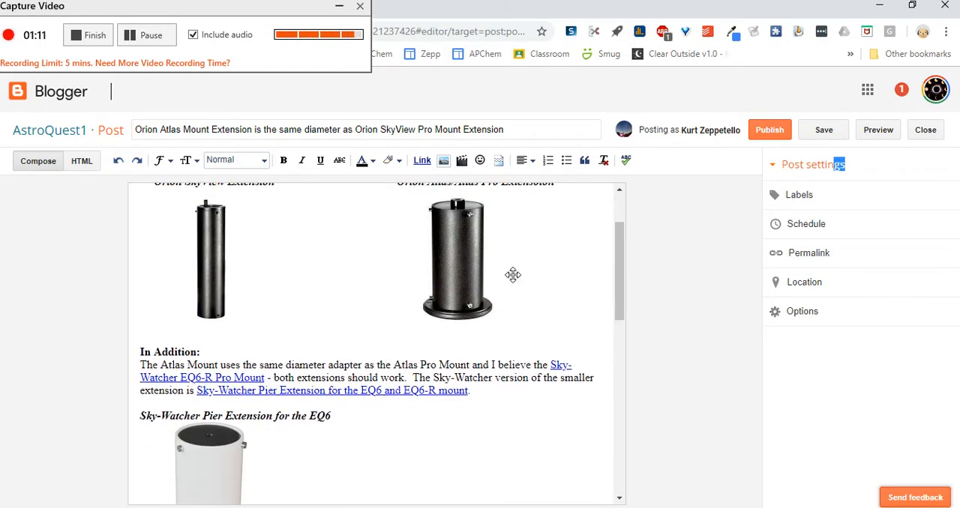
pyautogui.moveTo(500, 235)
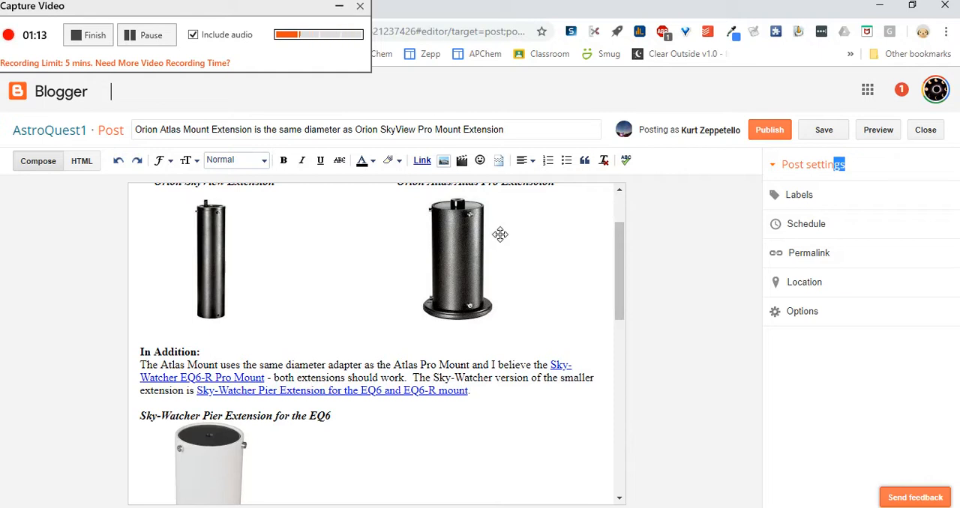
pyautogui.moveTo(211, 241)
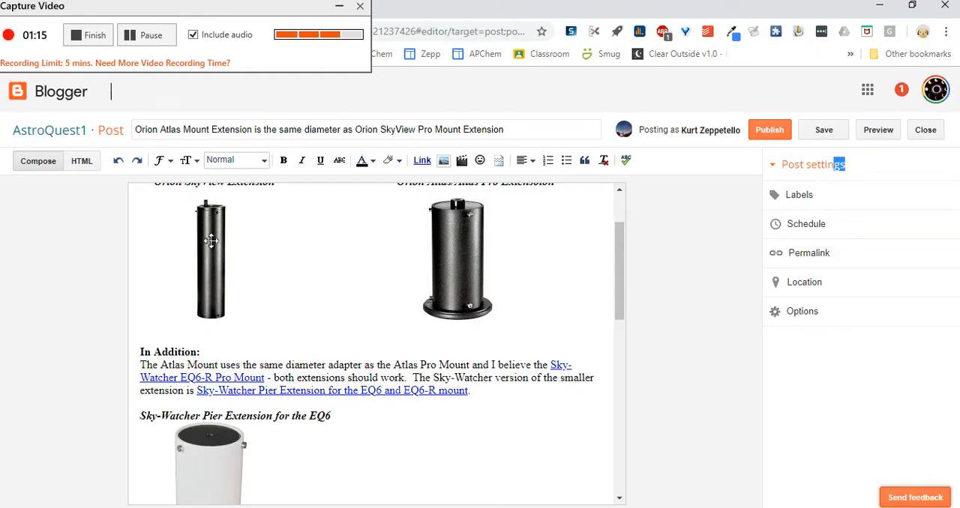
pyautogui.moveTo(476, 214)
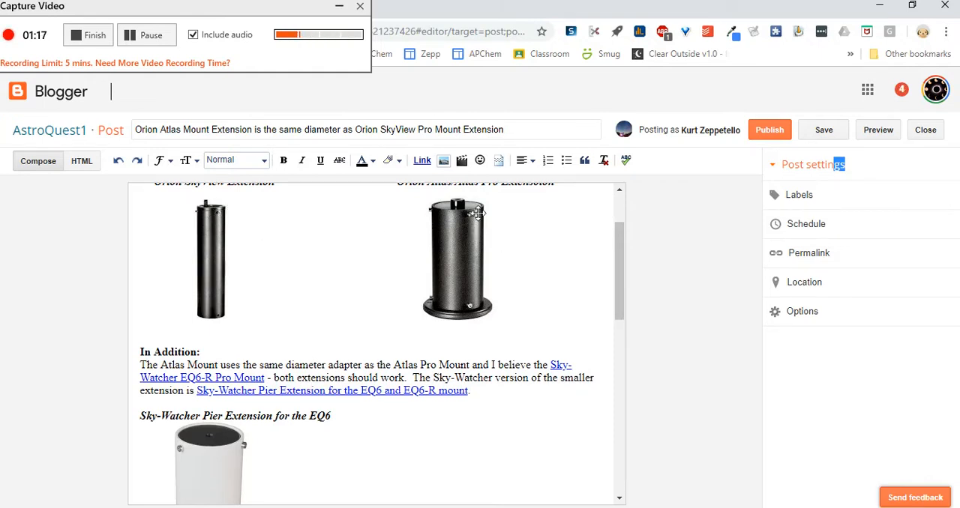
pyautogui.moveTo(473, 228)
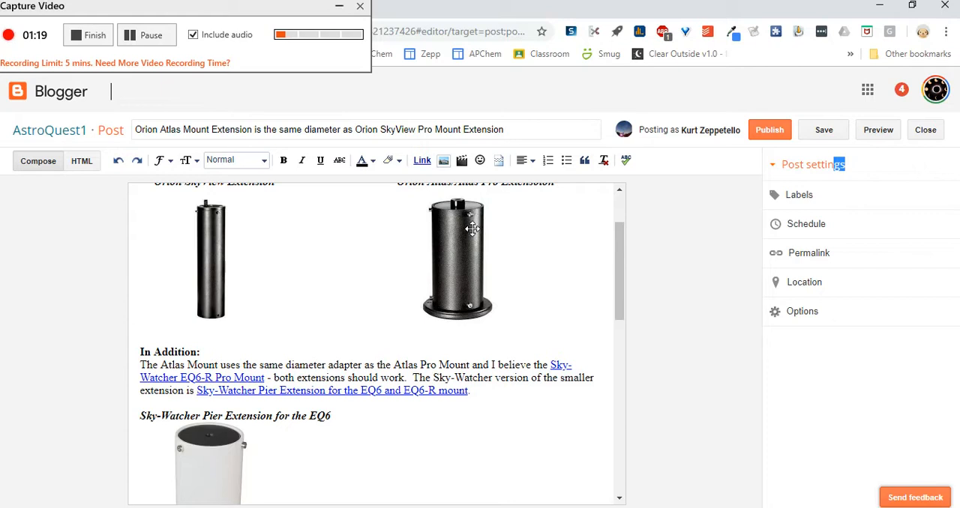
pyautogui.moveTo(611, 280)
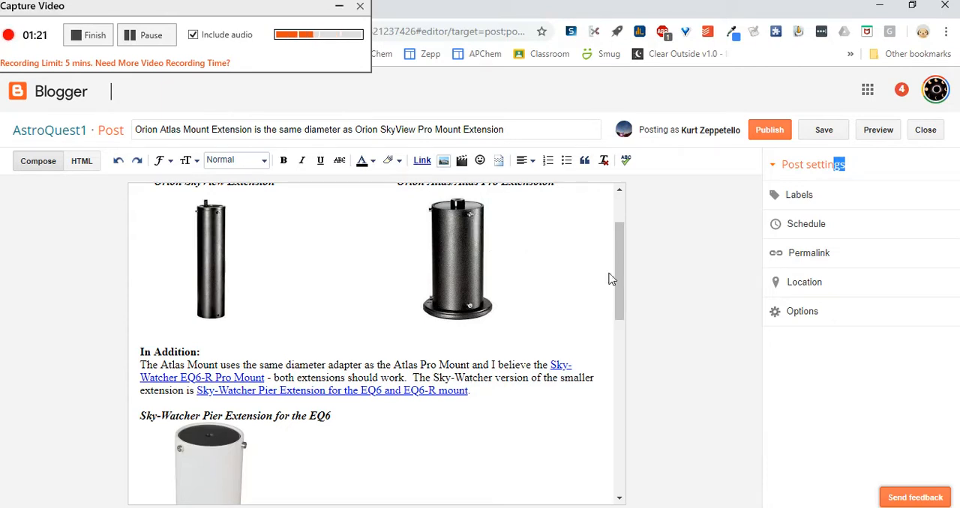
pyautogui.scroll(-3)
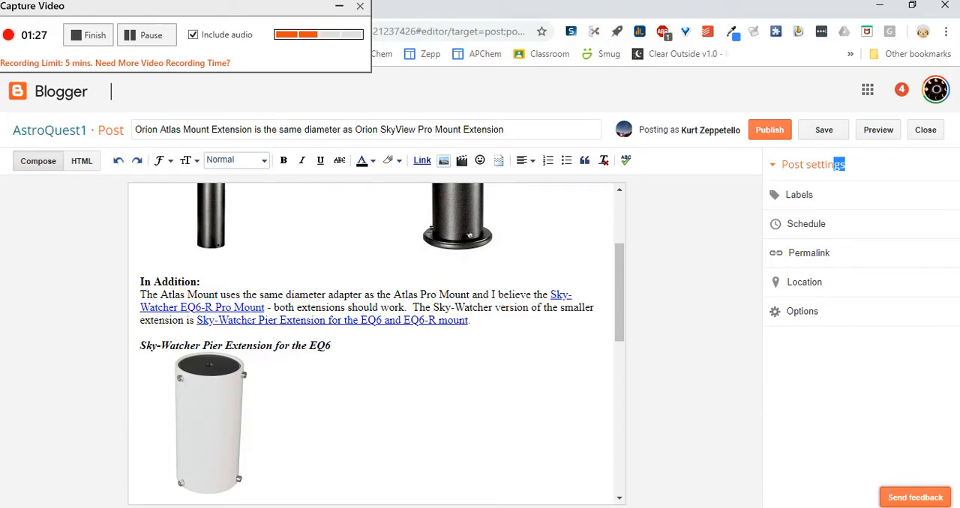
pyautogui.scroll(-3)
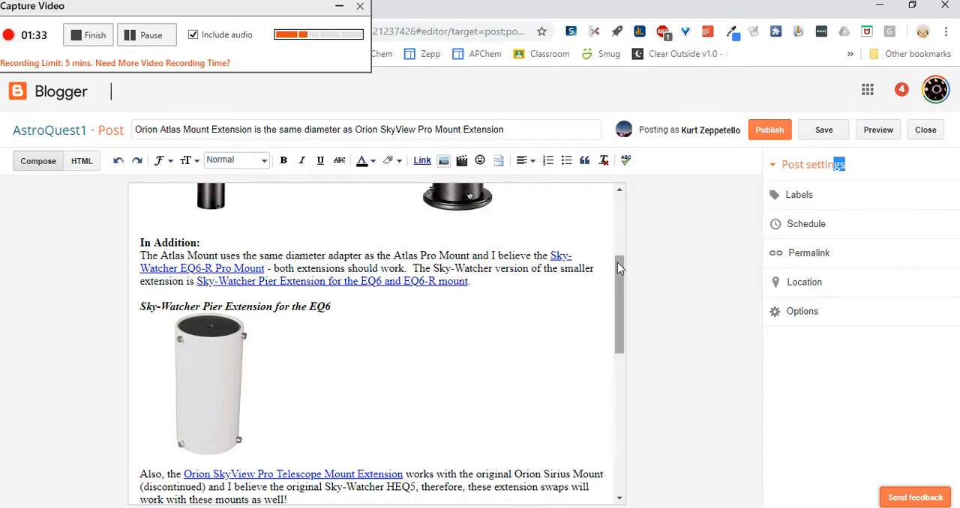
pyautogui.scroll(3)
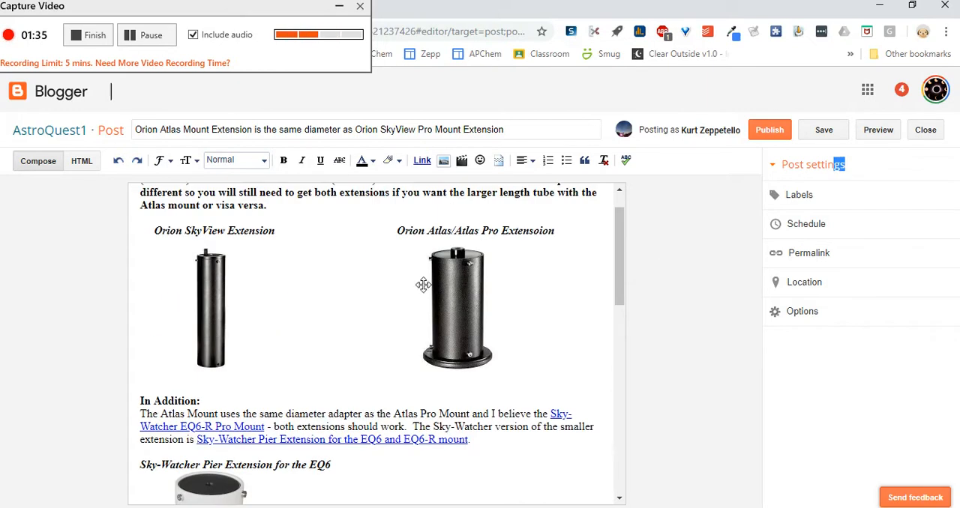
pyautogui.scroll(-3)
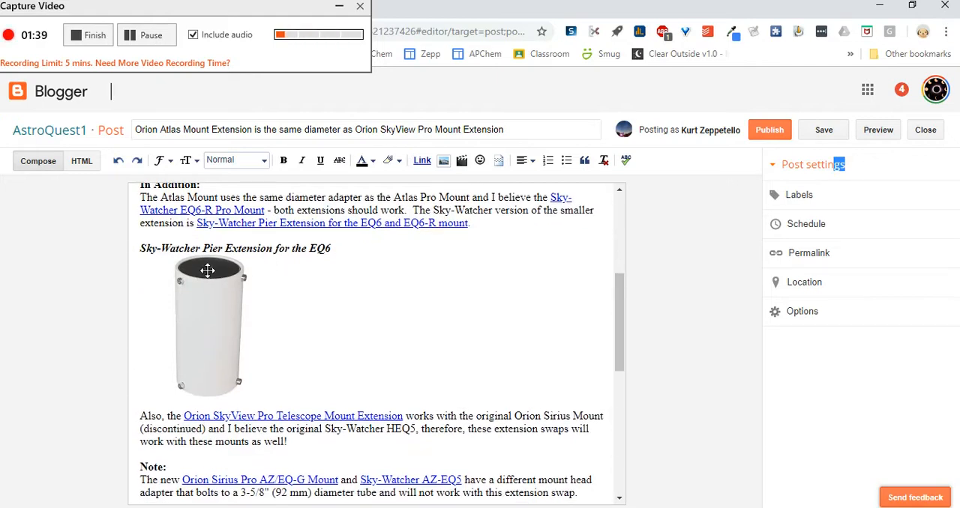
pyautogui.moveTo(234, 297)
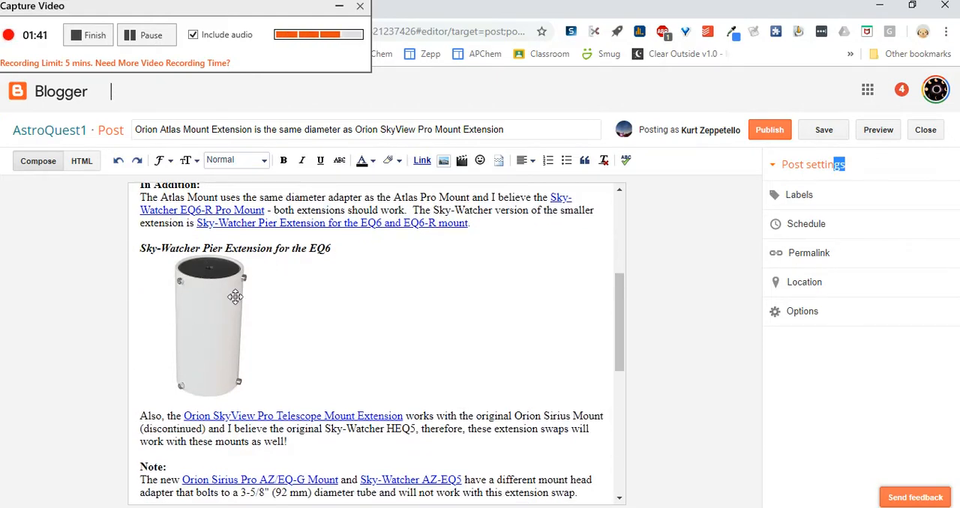
pyautogui.moveTo(205, 359)
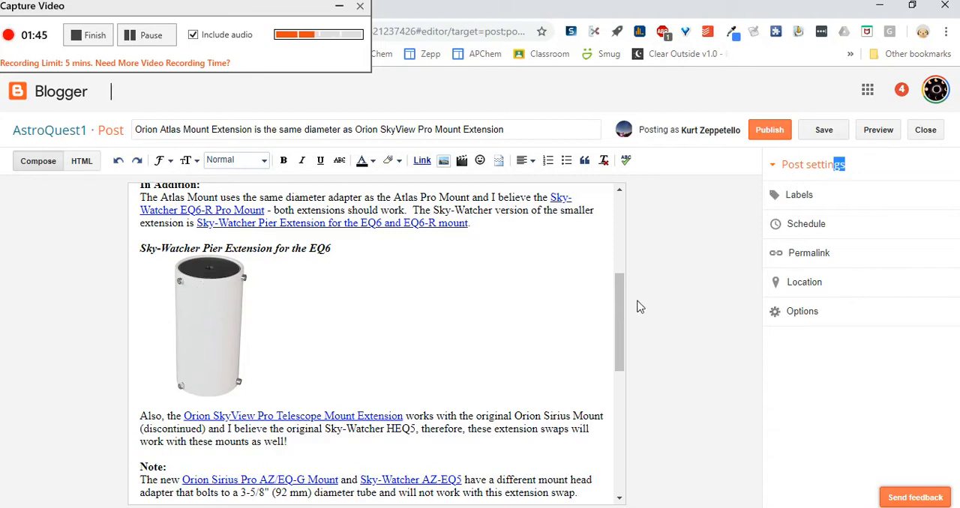
pyautogui.scroll(-3)
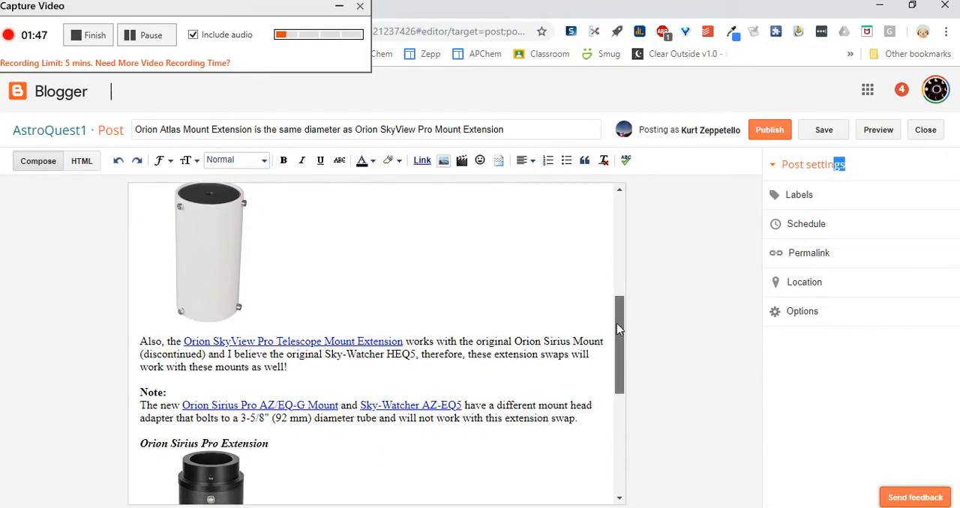
pyautogui.scroll(-3)
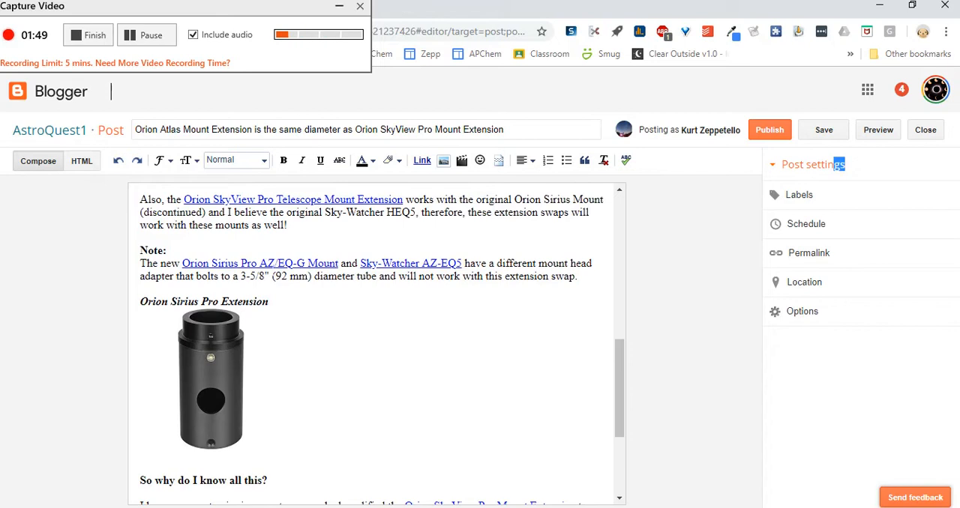
pyautogui.moveTo(193, 456)
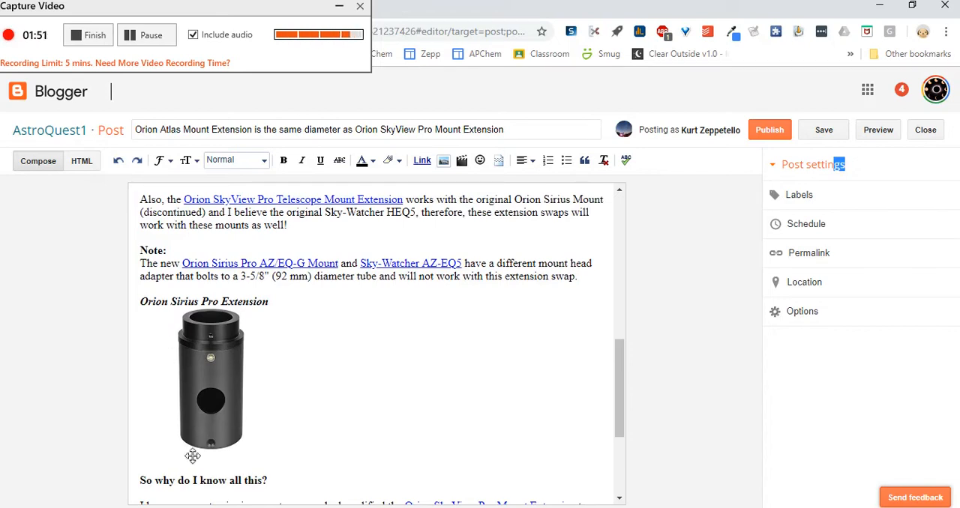
pyautogui.moveTo(203, 435)
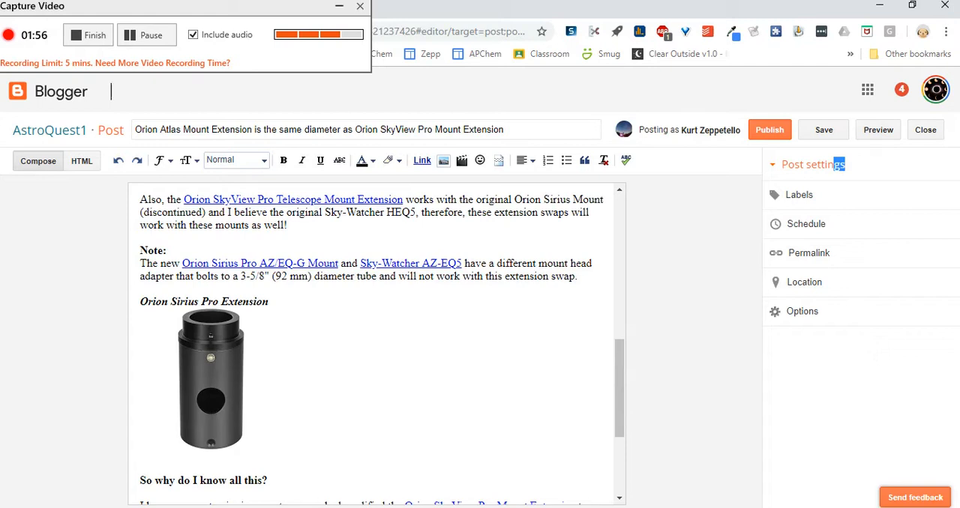
pyautogui.scroll(3)
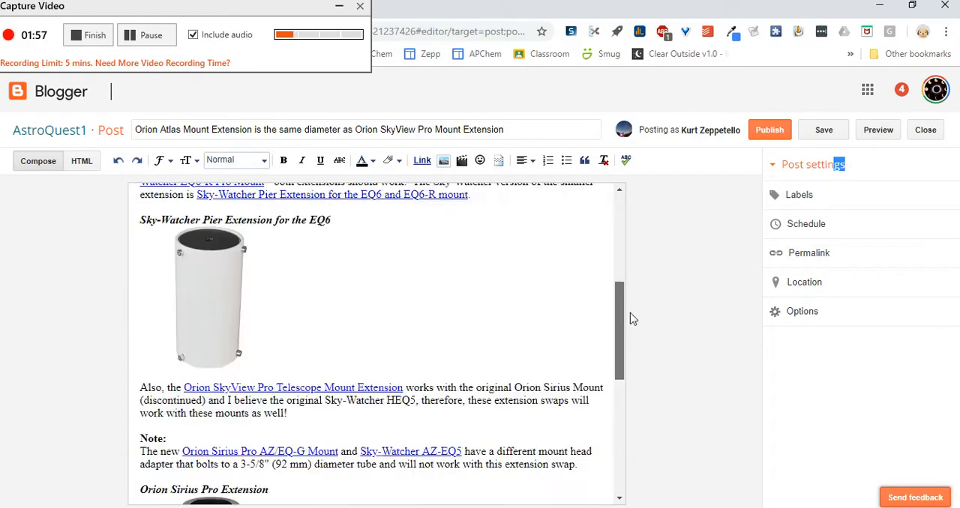
pyautogui.scroll(-3)
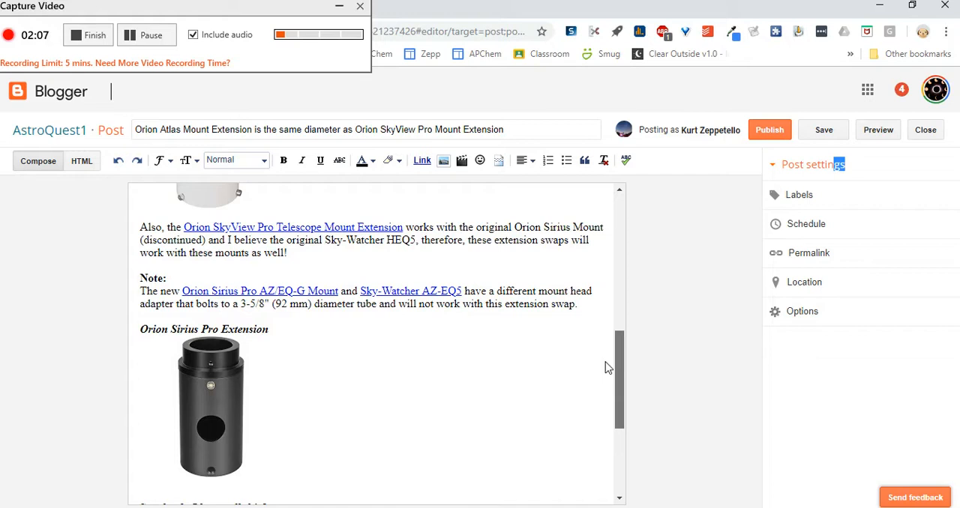
pyautogui.scroll(-3)
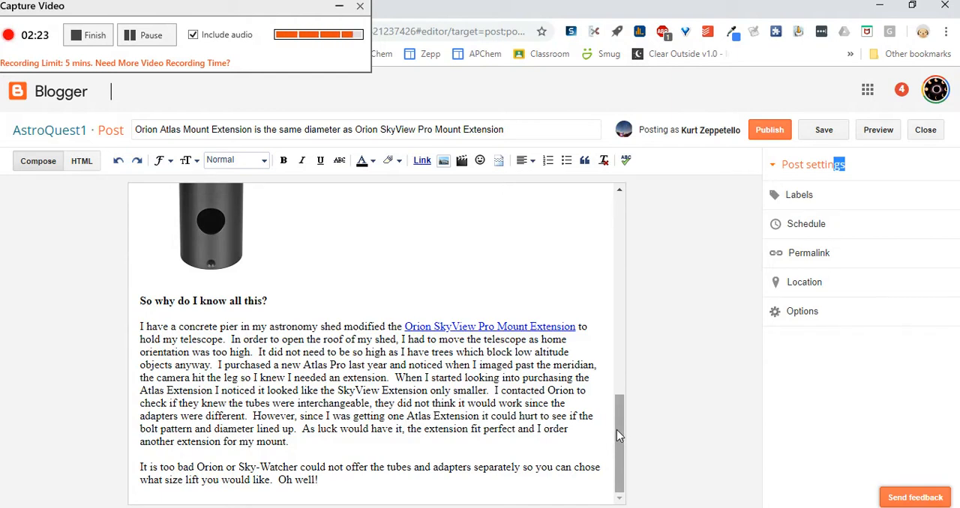
pyautogui.scroll(3)
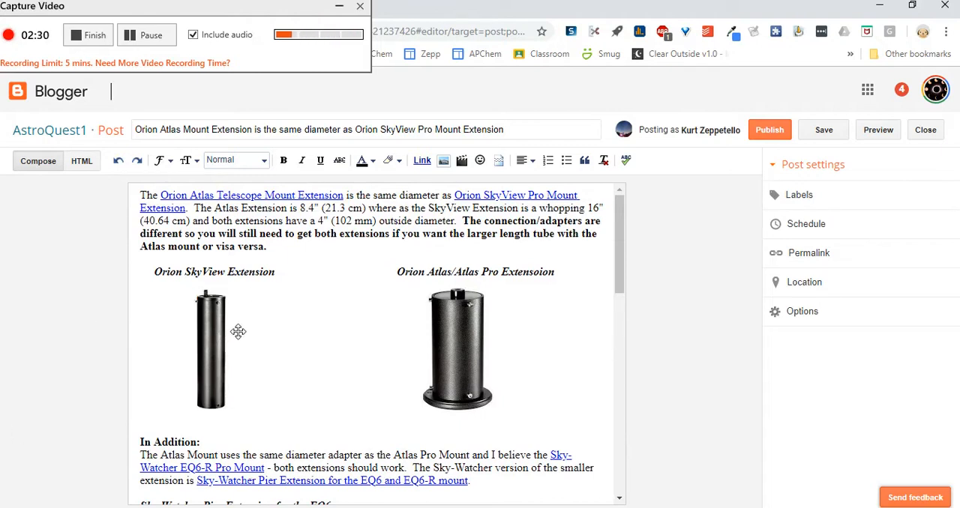
pyautogui.moveTo(213, 414)
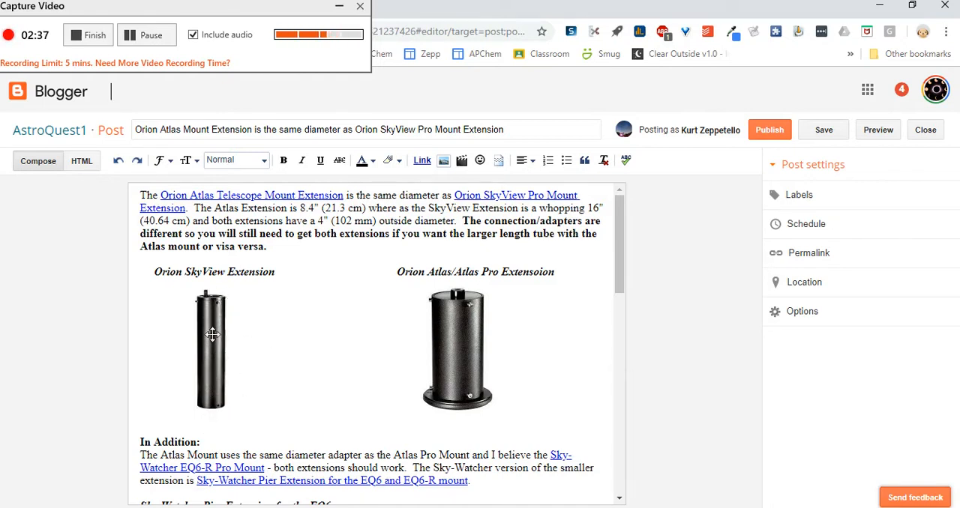
pyautogui.moveTo(218, 398)
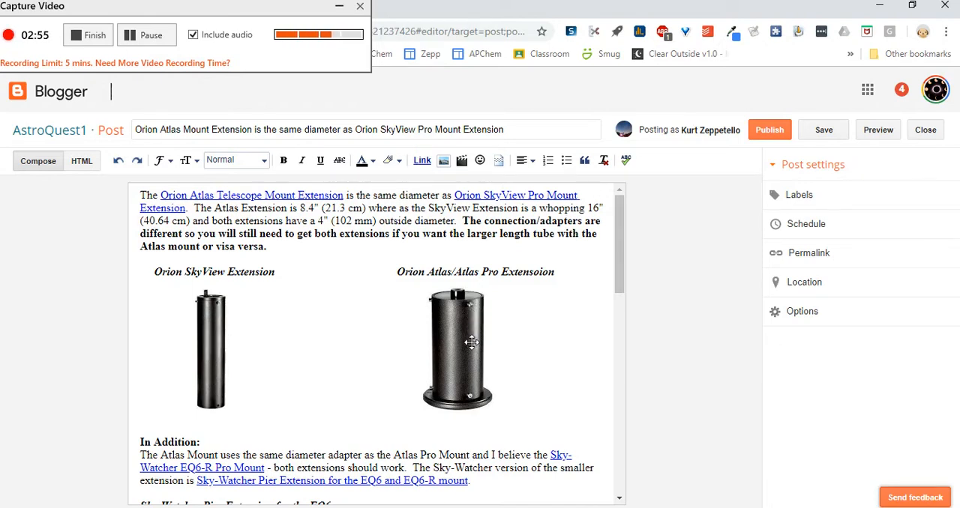
pyautogui.moveTo(477, 319)
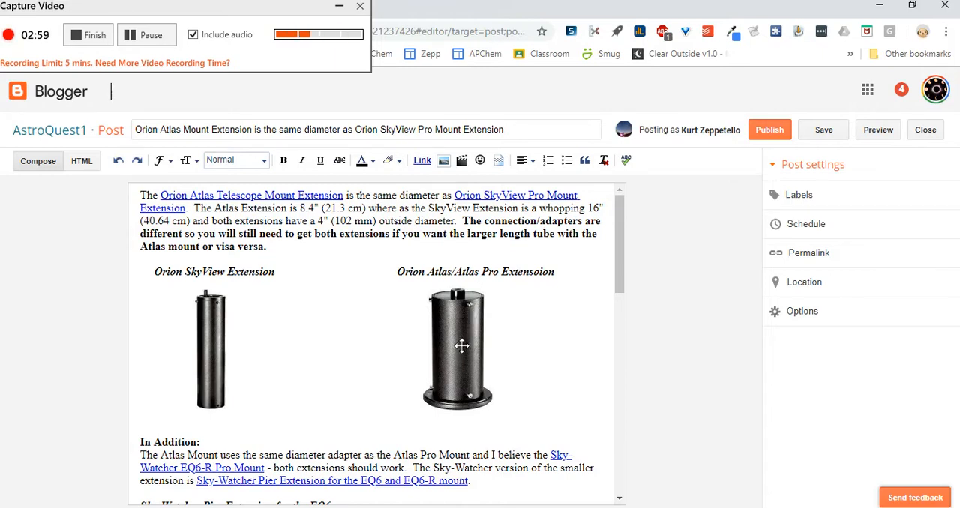
pyautogui.moveTo(461, 316)
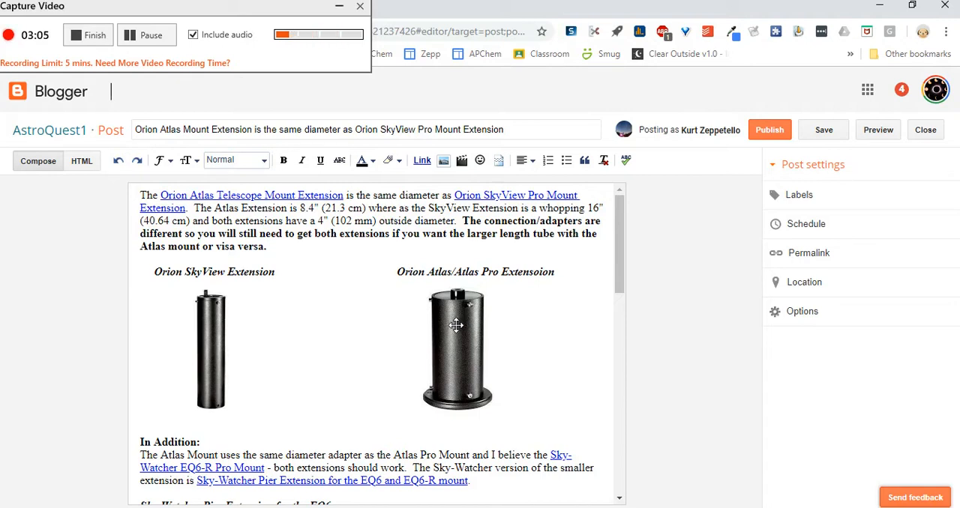
pyautogui.moveTo(476, 343)
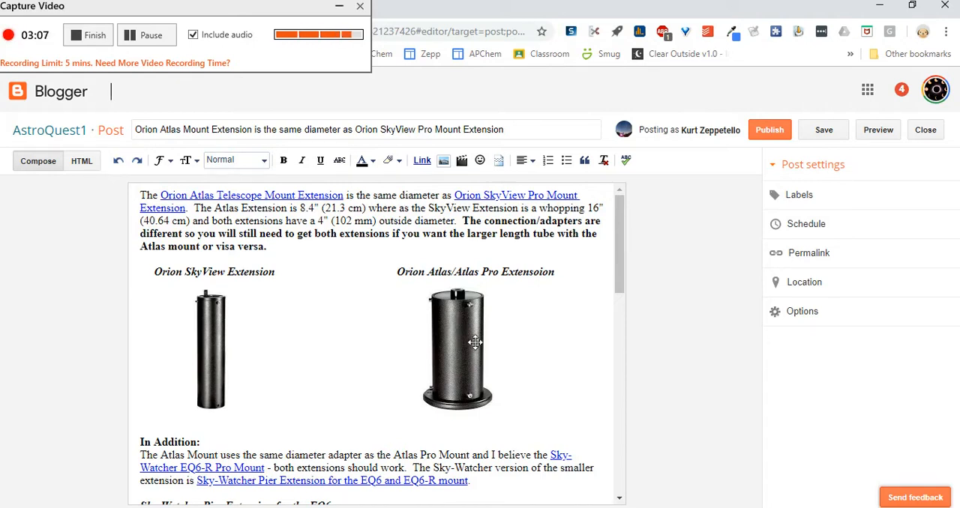
pyautogui.moveTo(451, 361)
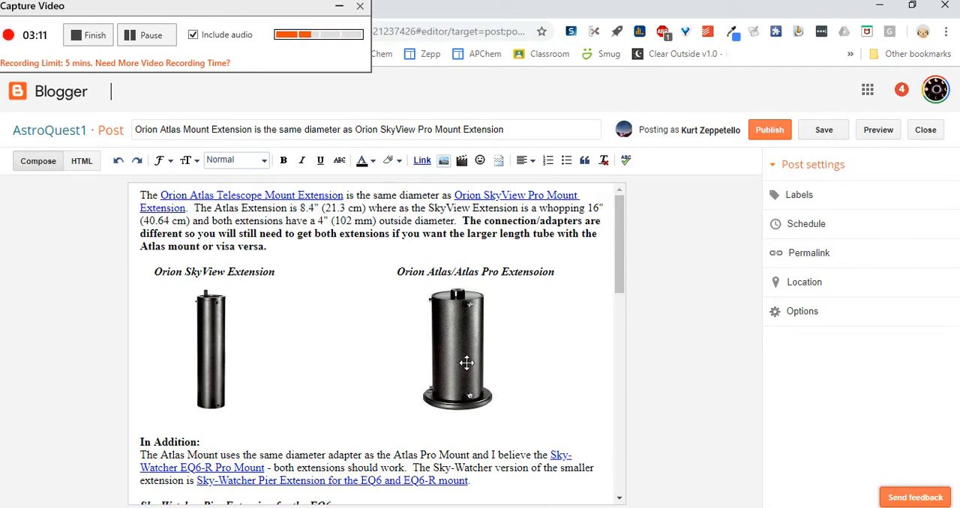
pyautogui.moveTo(469, 334)
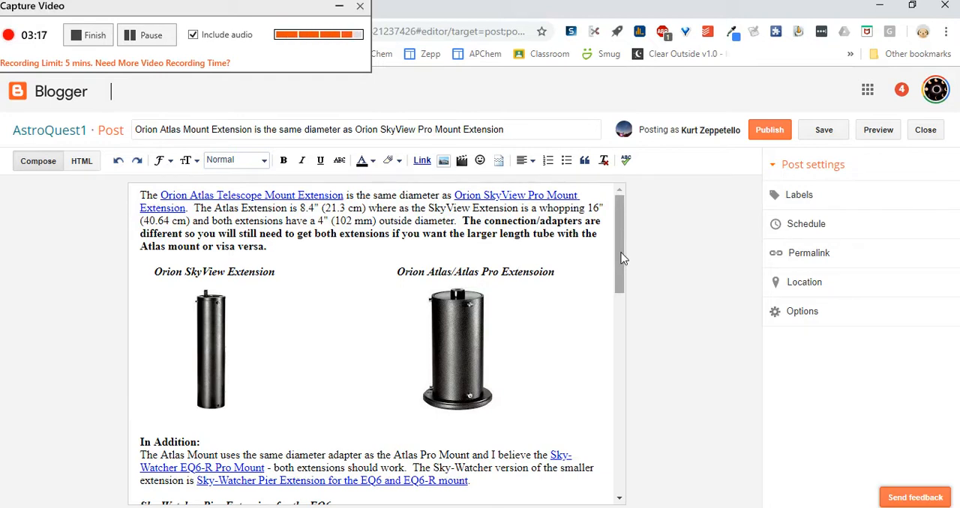
pyautogui.scroll(-3)
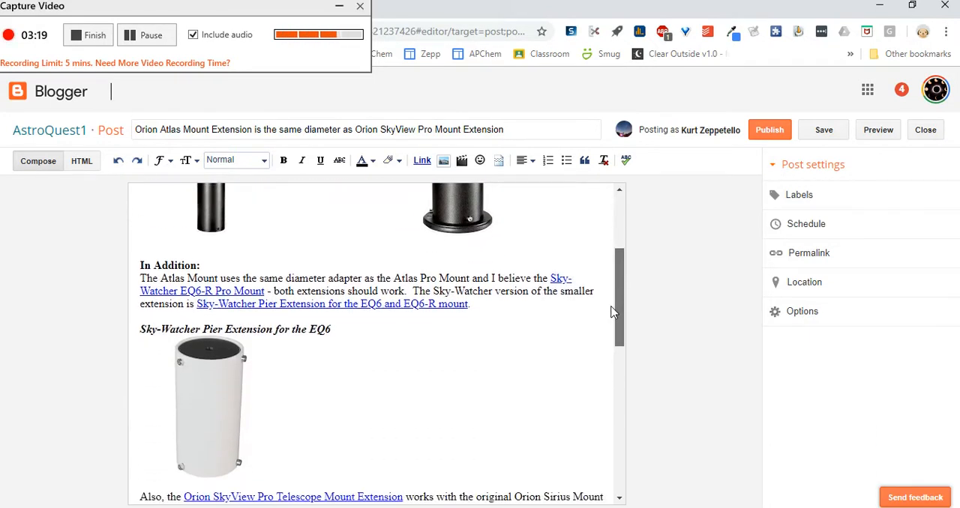
pyautogui.scroll(3)
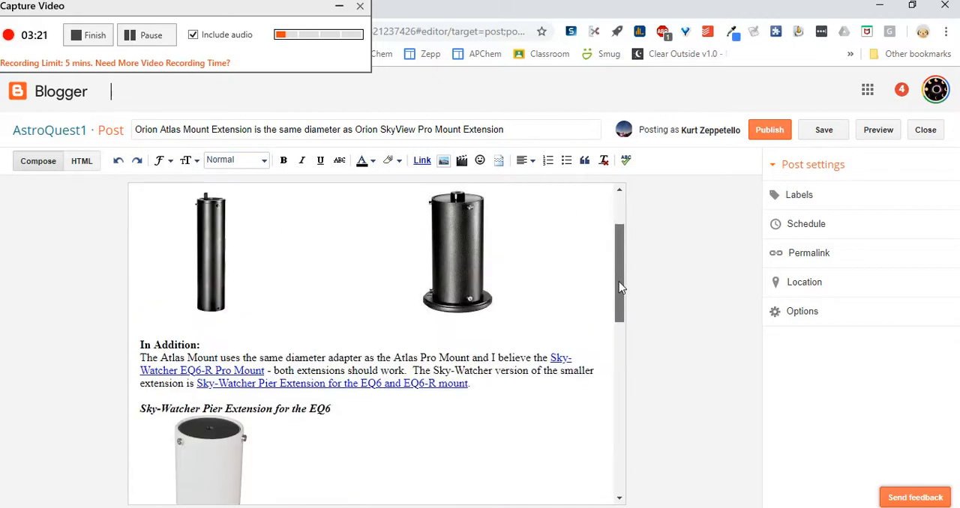